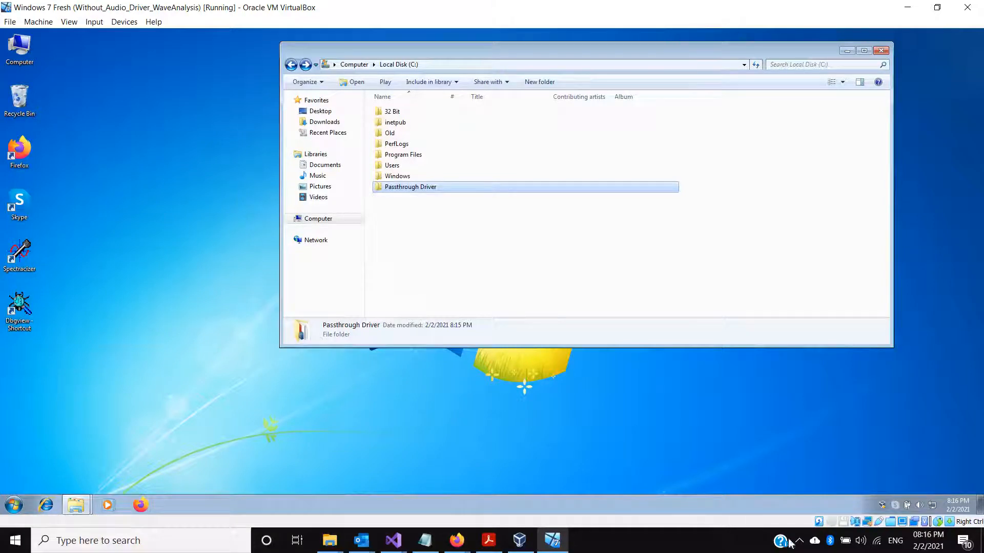
Open the Computer icon's Properties to view the Windows 7 System page.
click(800, 541)
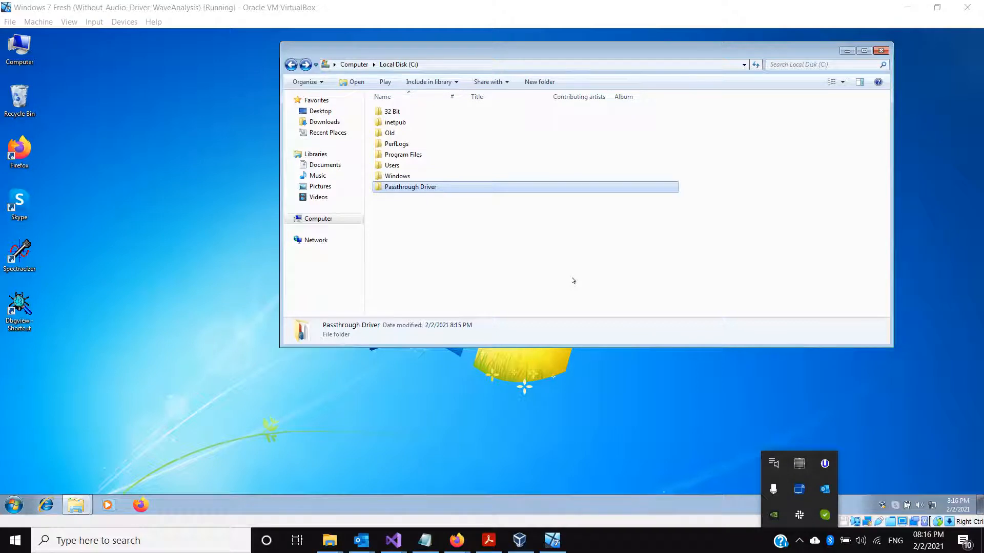
right_click(19, 44)
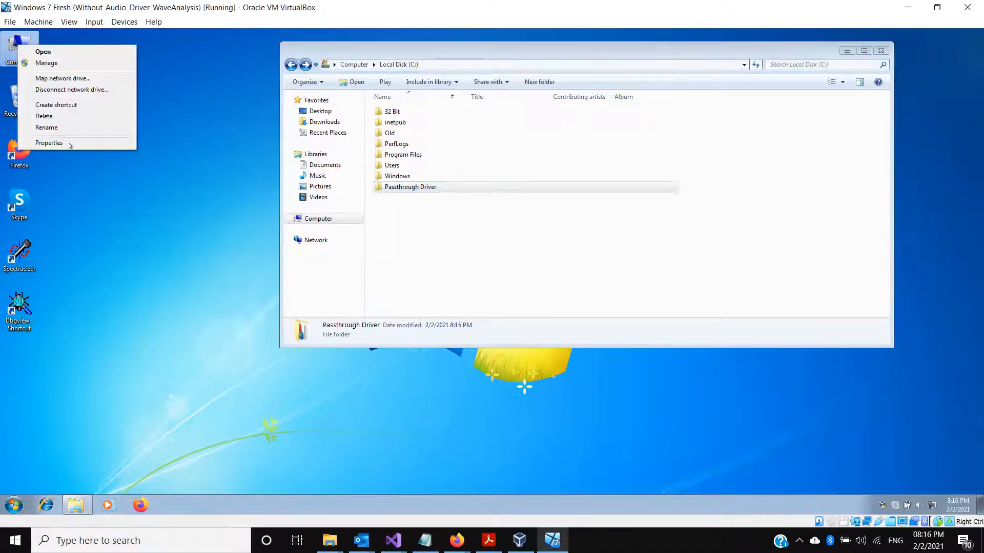
click(49, 142)
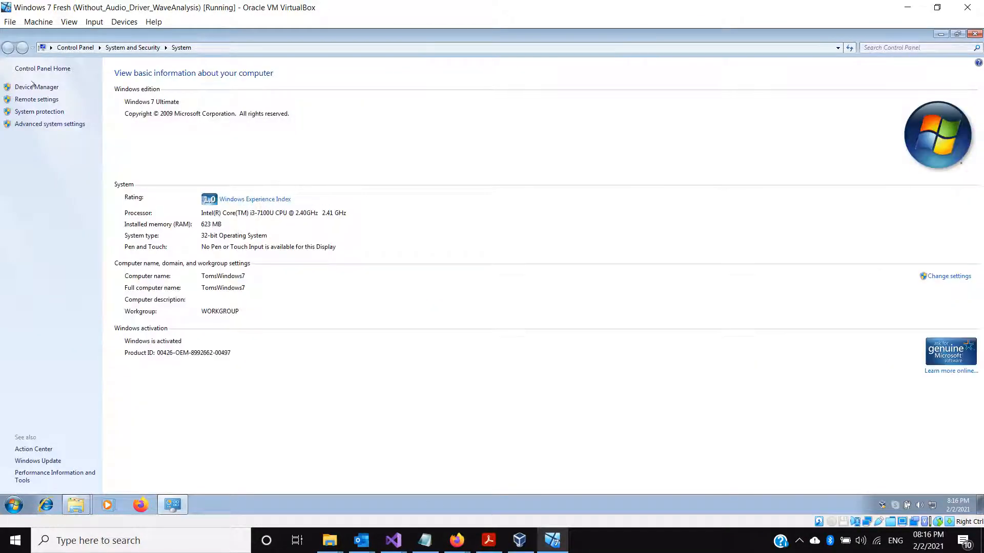
mouse_move(36, 87)
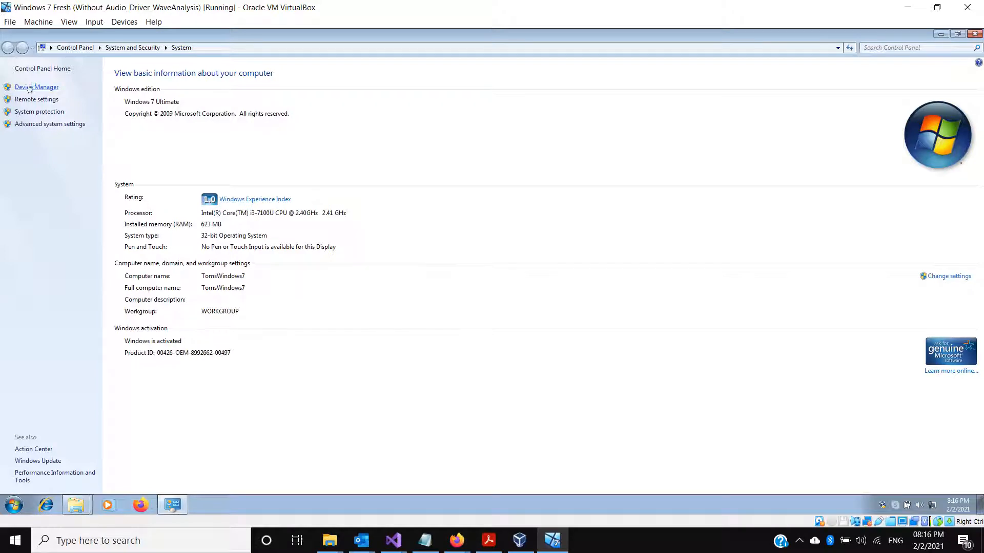
In Device Manager, add legacy hardware manually as a Sound, video and game controller.
click(37, 87)
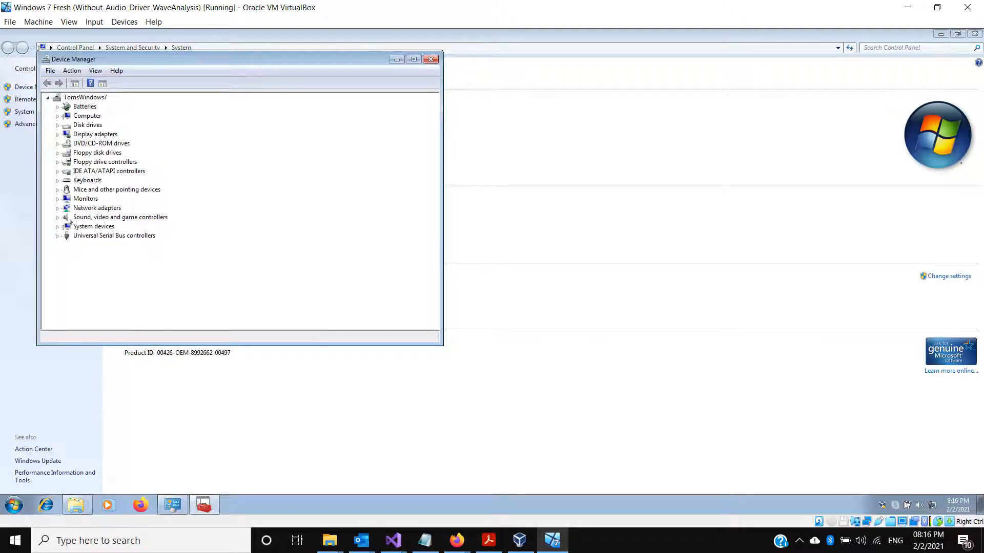
click(56, 217)
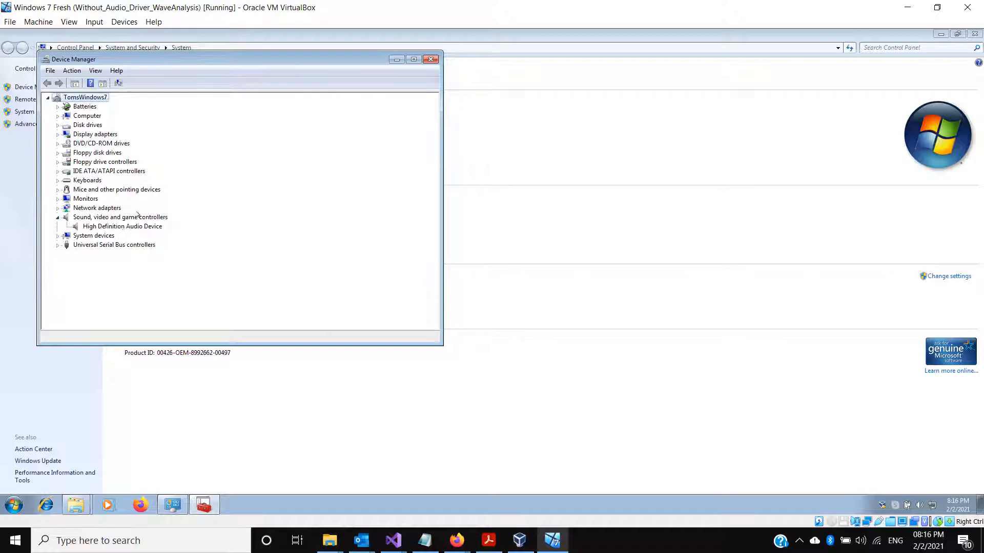
click(72, 71)
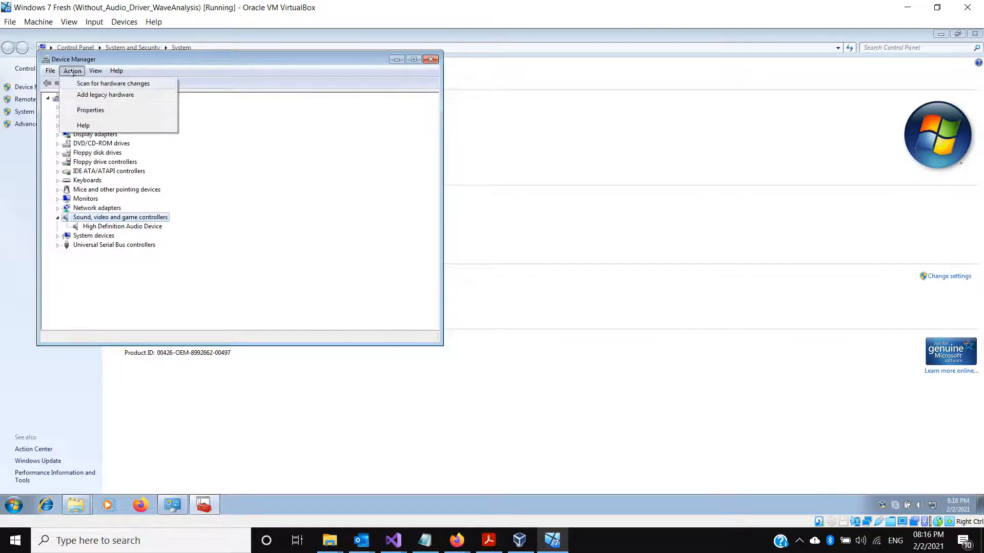
click(105, 94)
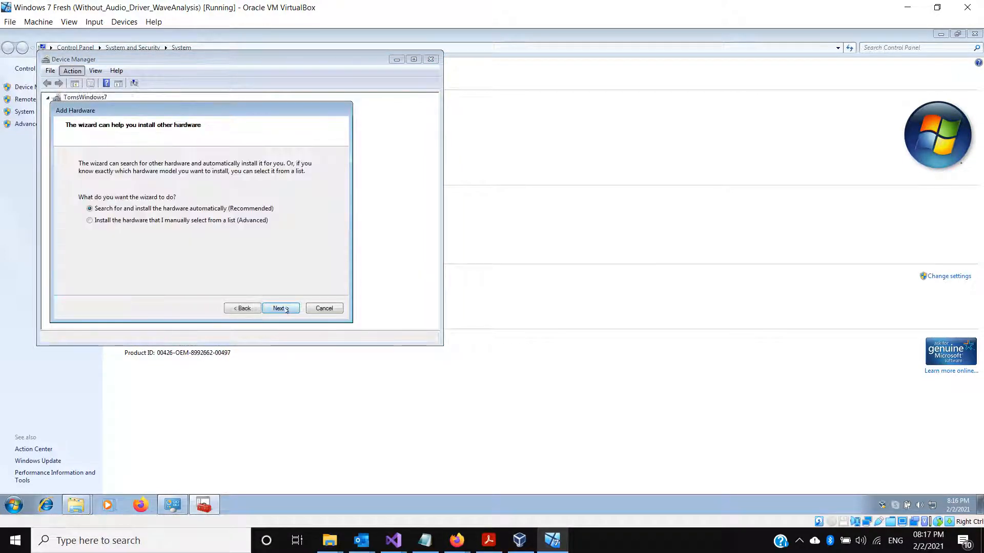
click(90, 220)
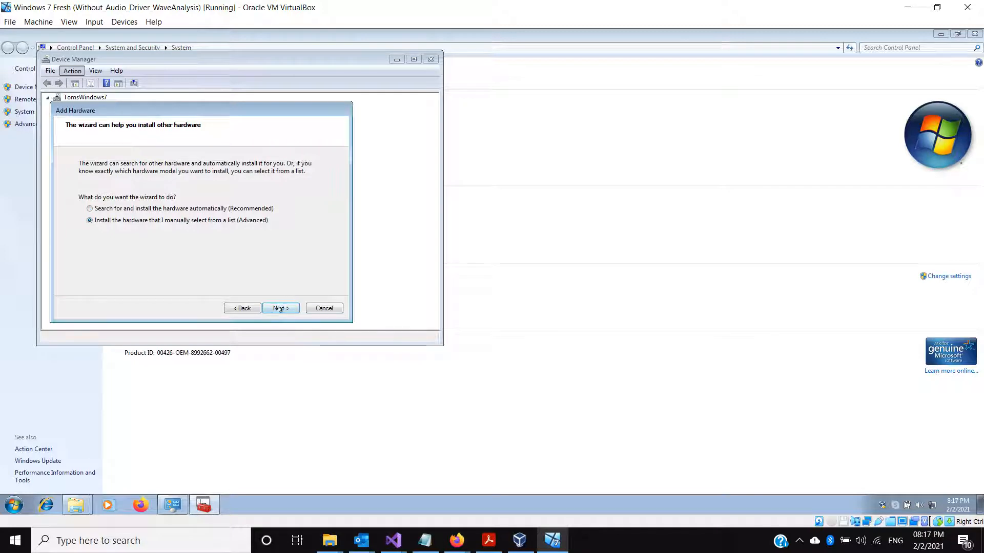
click(281, 308)
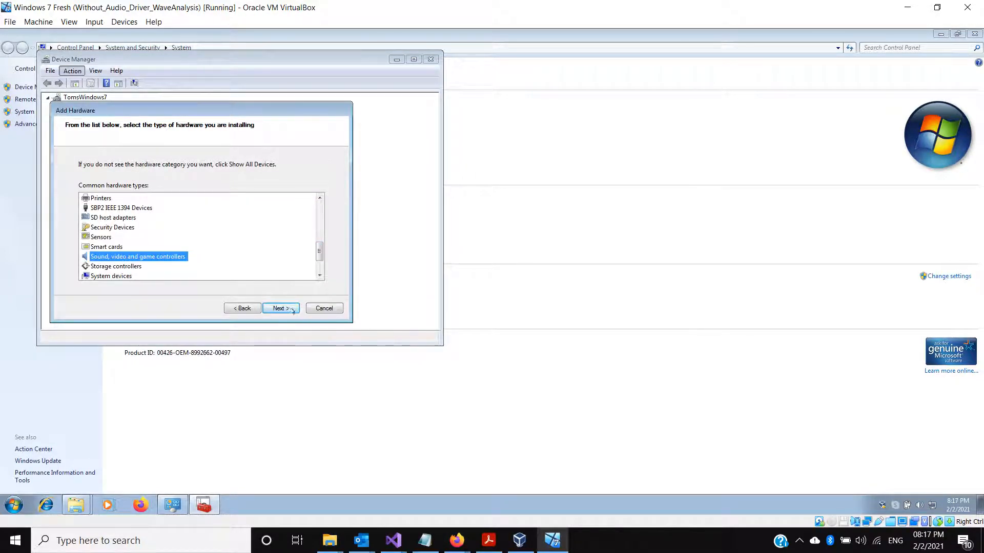
click(279, 308)
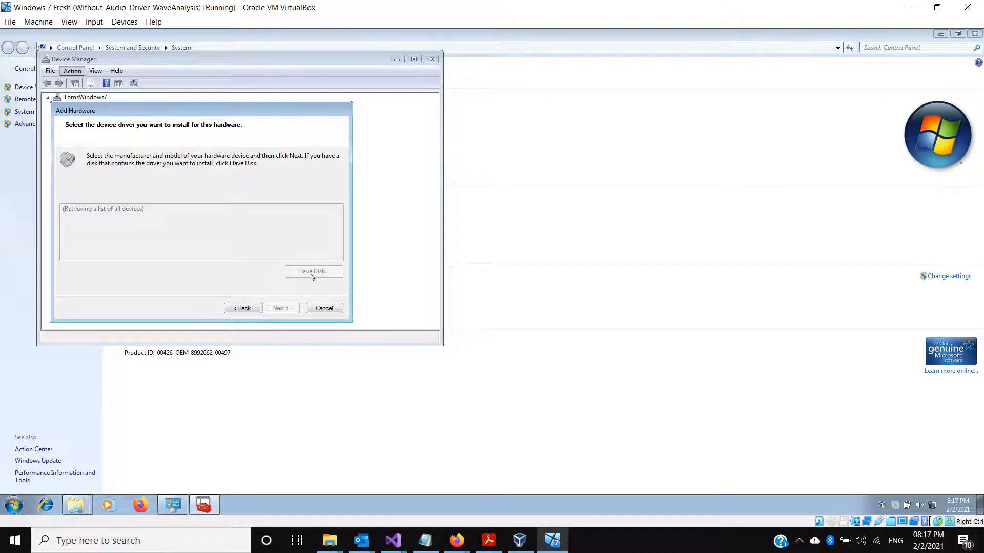
Use Have Disk to pick VirtualAudioDriver.inf from C:\Passthrough Driver\Setup\Driver\32 Bit\Windows7.
click(313, 271)
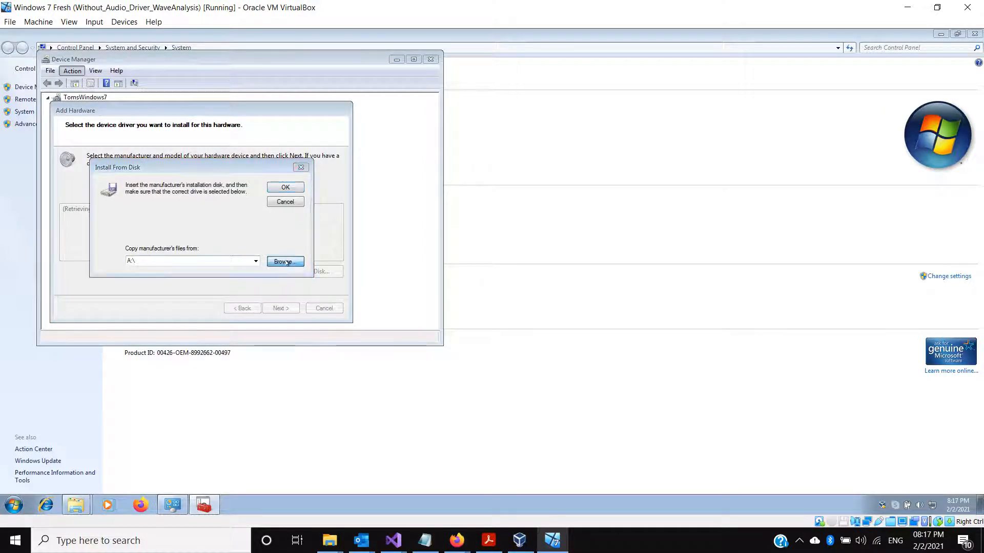
click(284, 261)
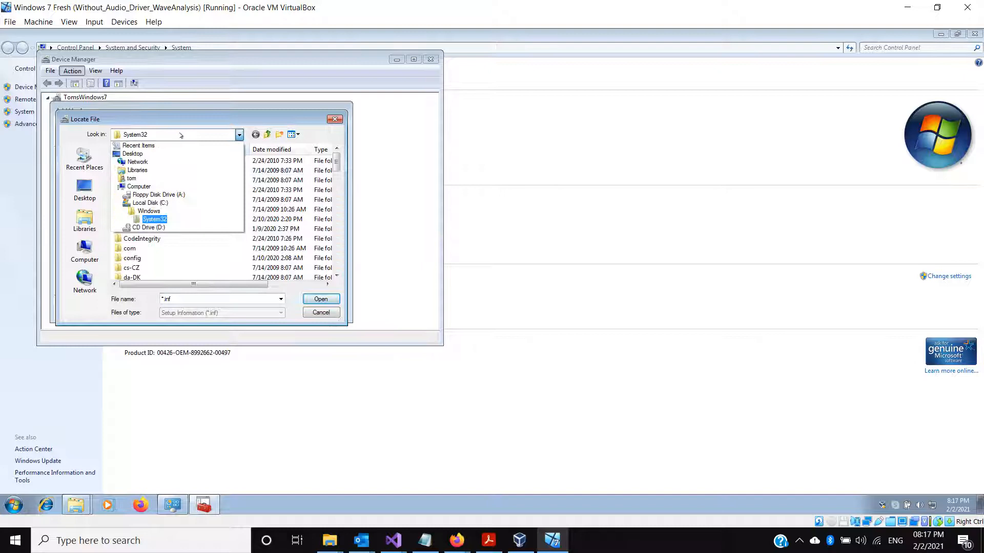
click(149, 203)
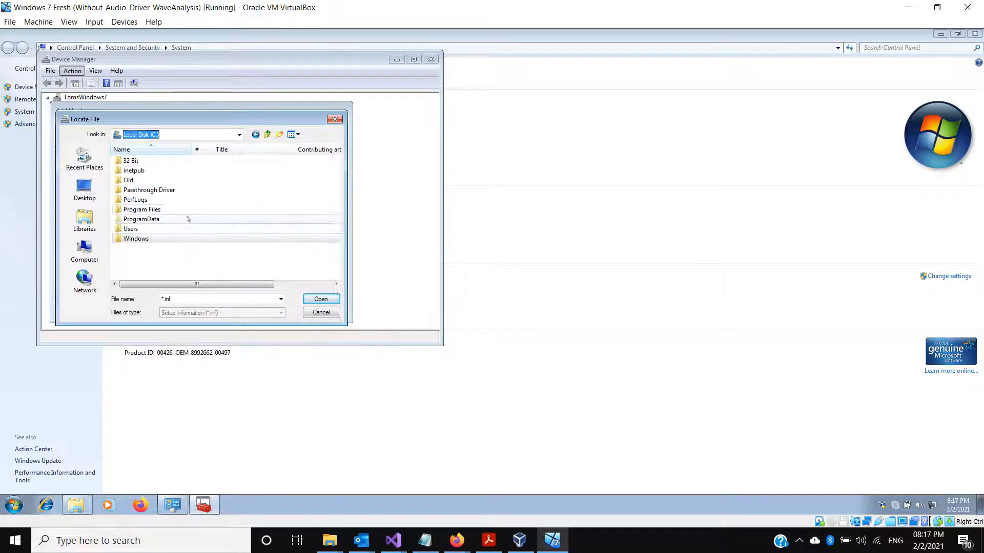
double_click(149, 190)
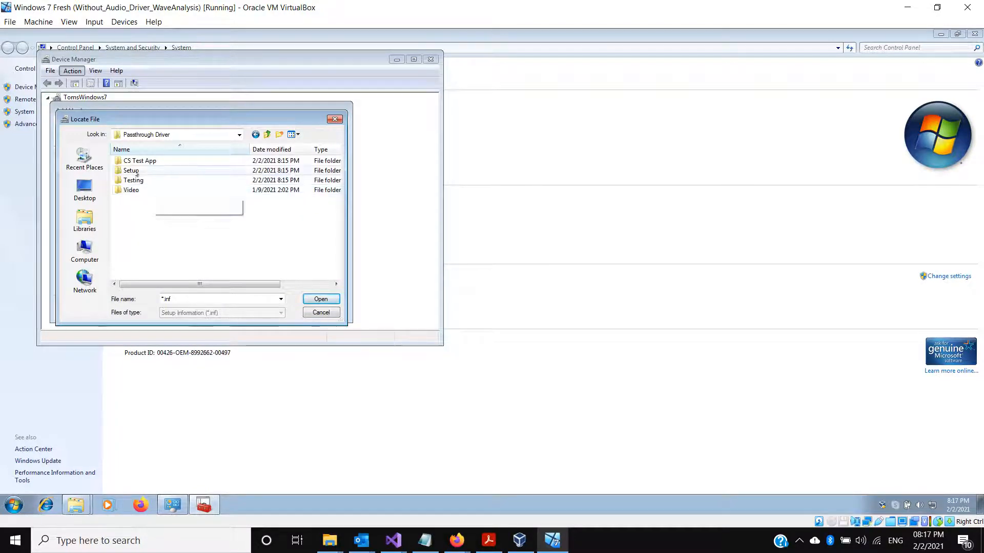
double_click(131, 170)
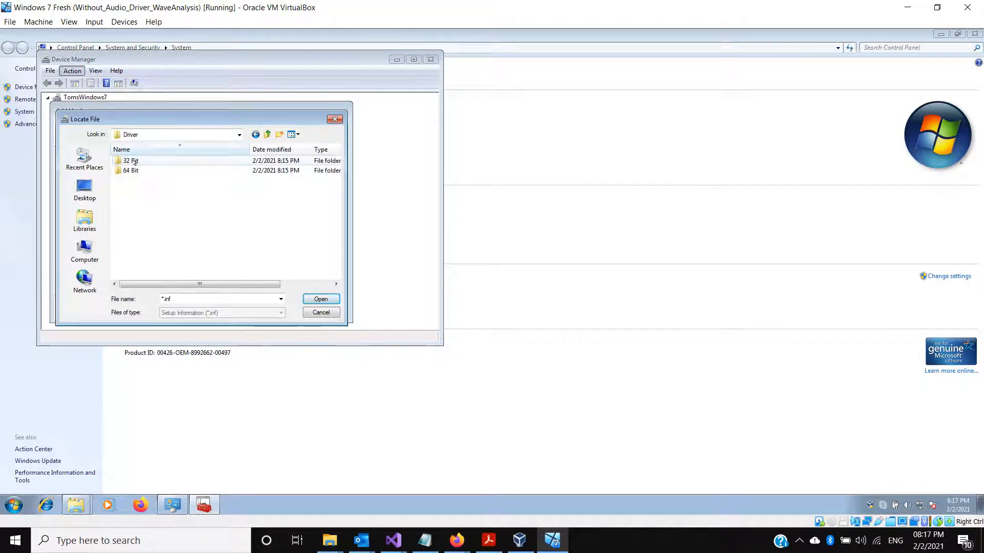
double_click(128, 161)
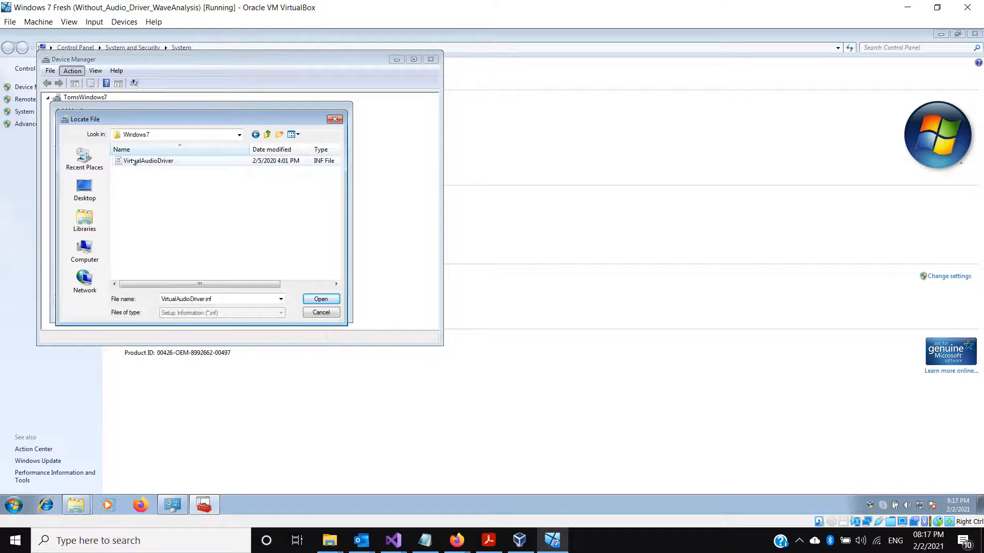
mouse_move(148, 160)
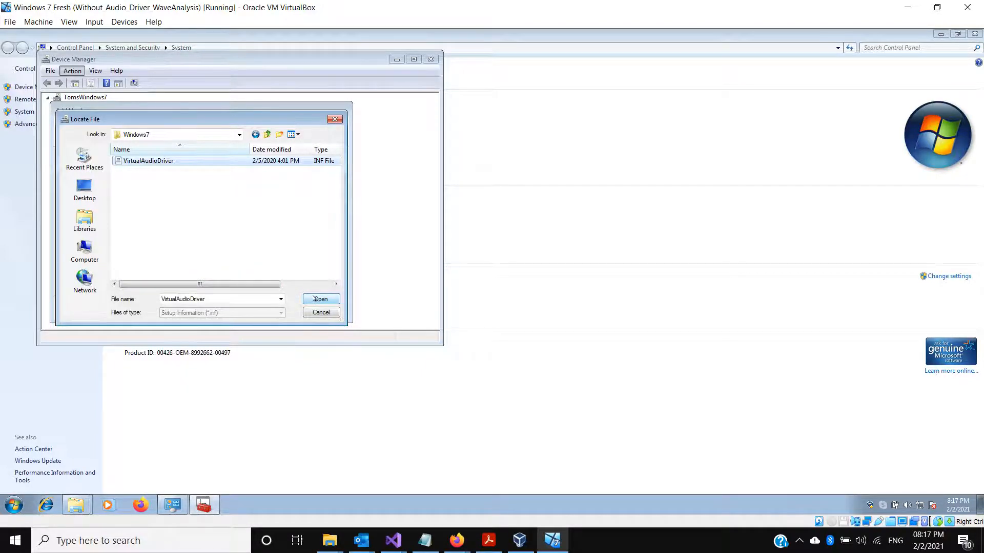
click(319, 299)
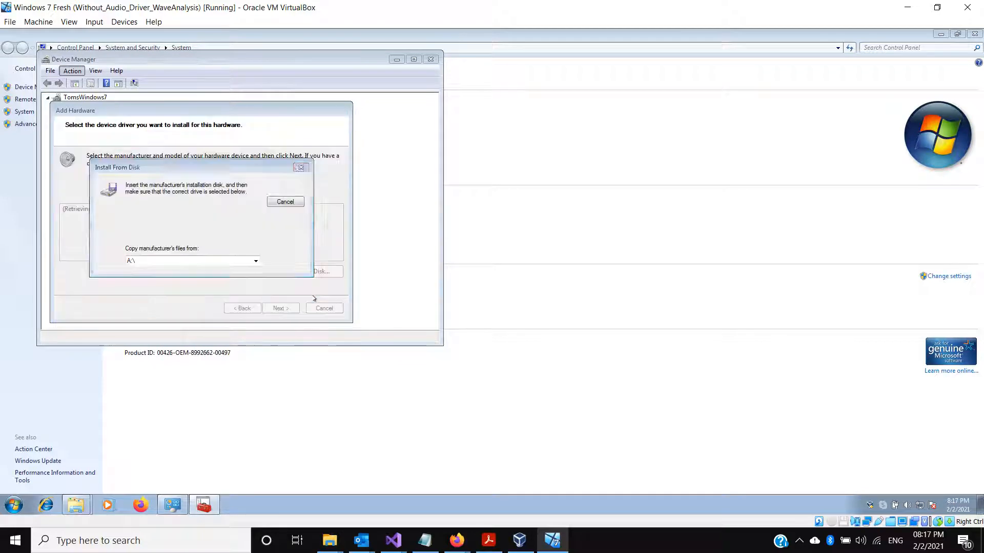
Install the unsigned Virtual Audio Device driver anyway and finish the Add Hardware wizard.
click(285, 202)
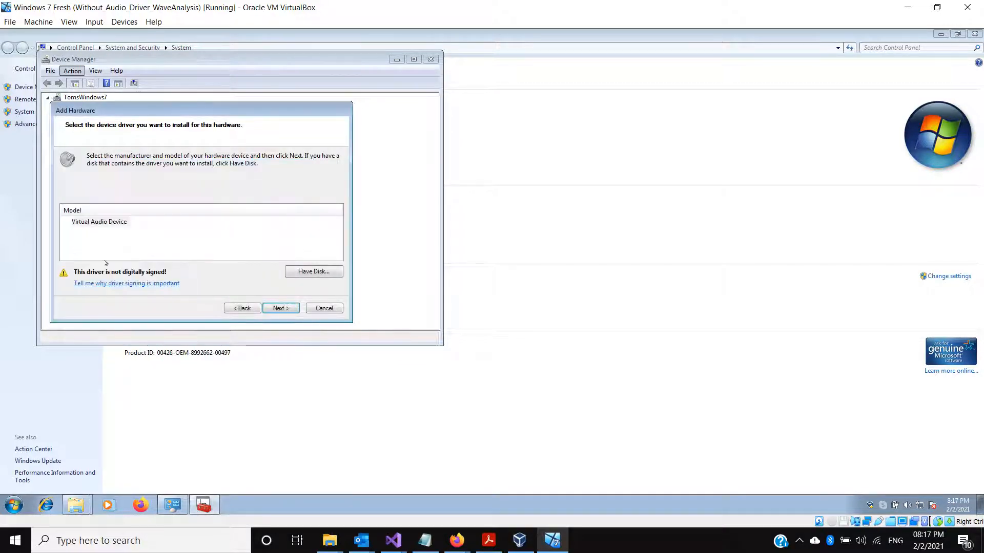
click(279, 308)
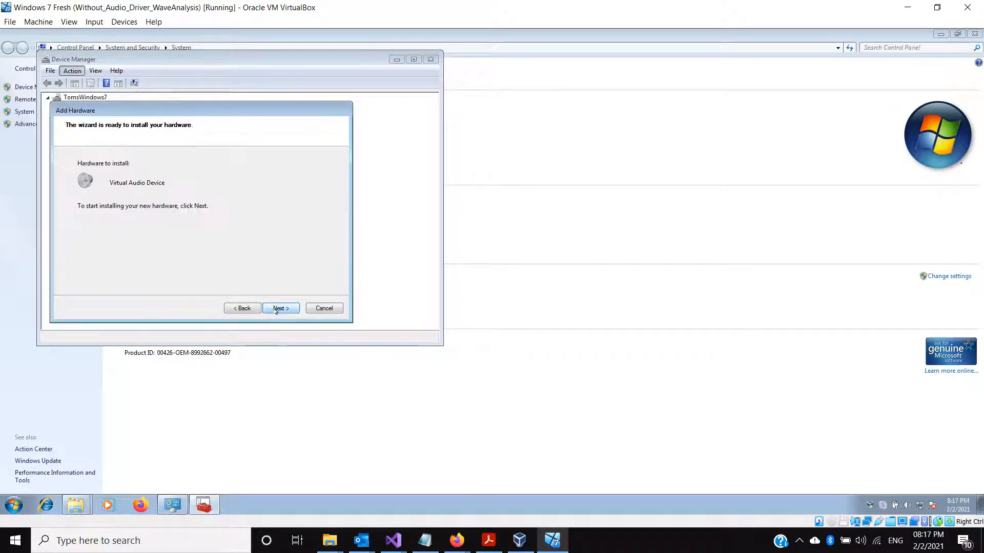
click(280, 308)
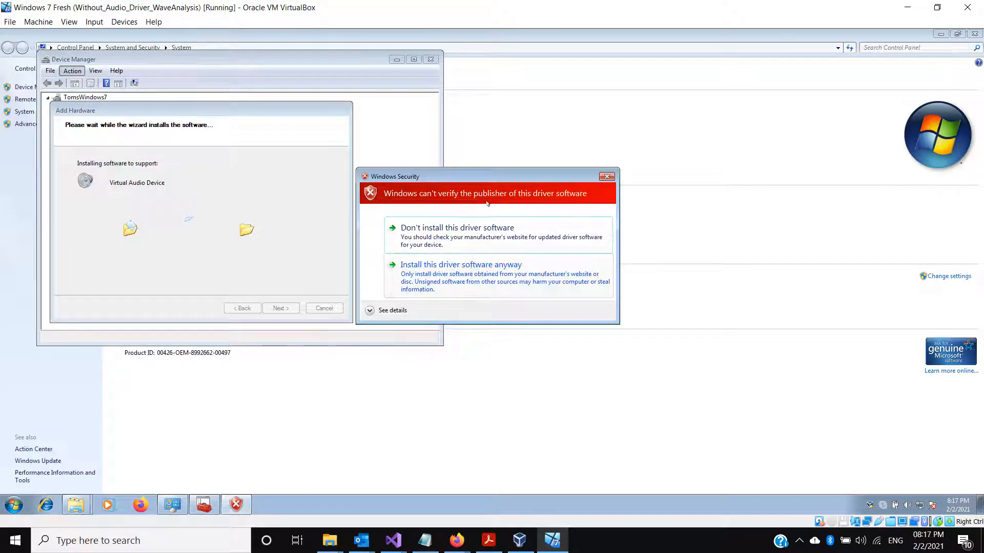
drag(486, 176, 464, 174)
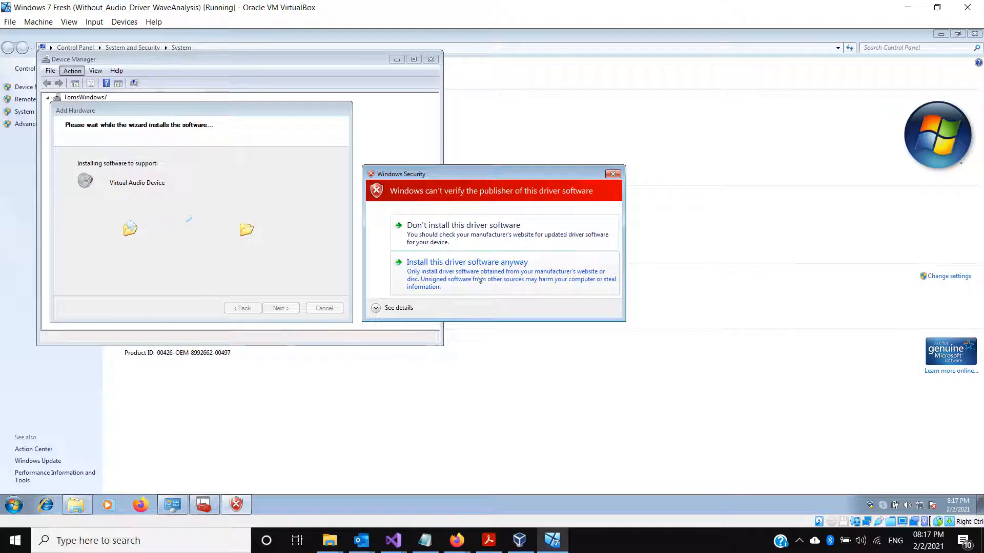
click(467, 262)
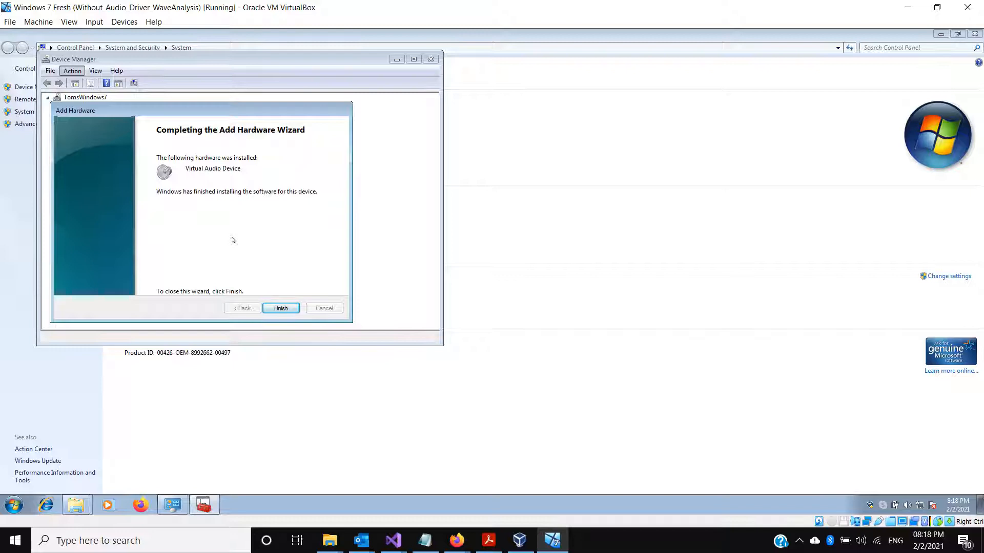
click(280, 308)
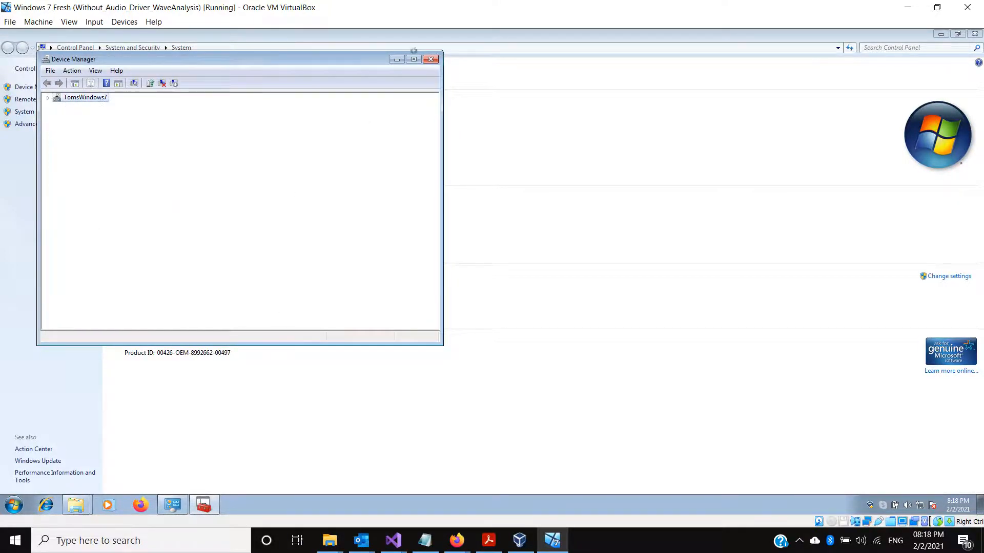
Close Device Manager and enable 'Listen to this device' on the Virtual Audio Device microphone.
click(431, 59)
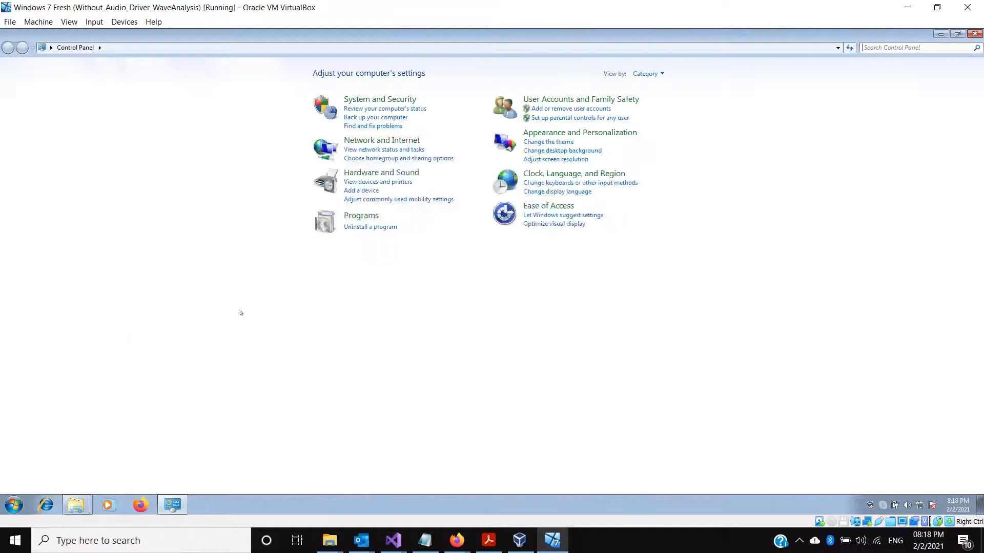
click(380, 172)
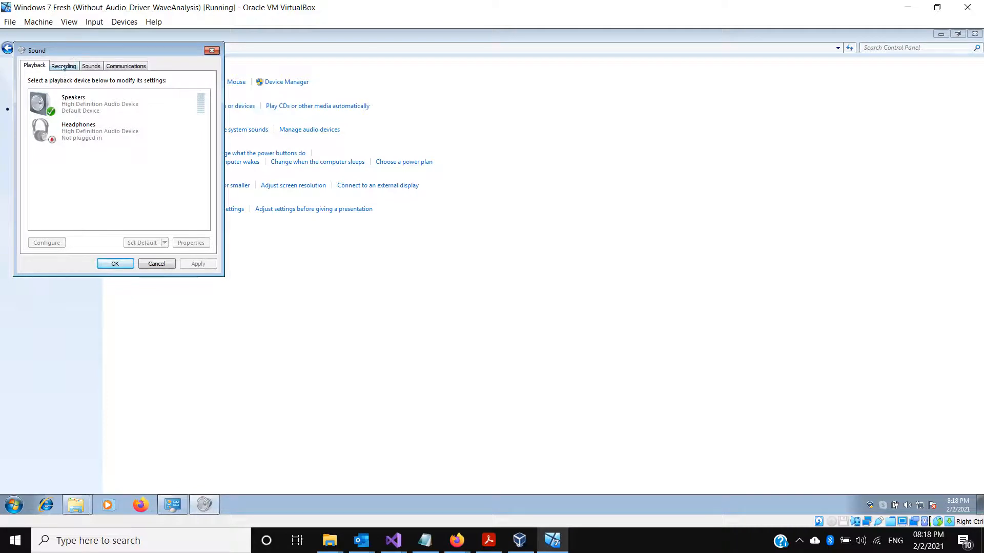
click(63, 65)
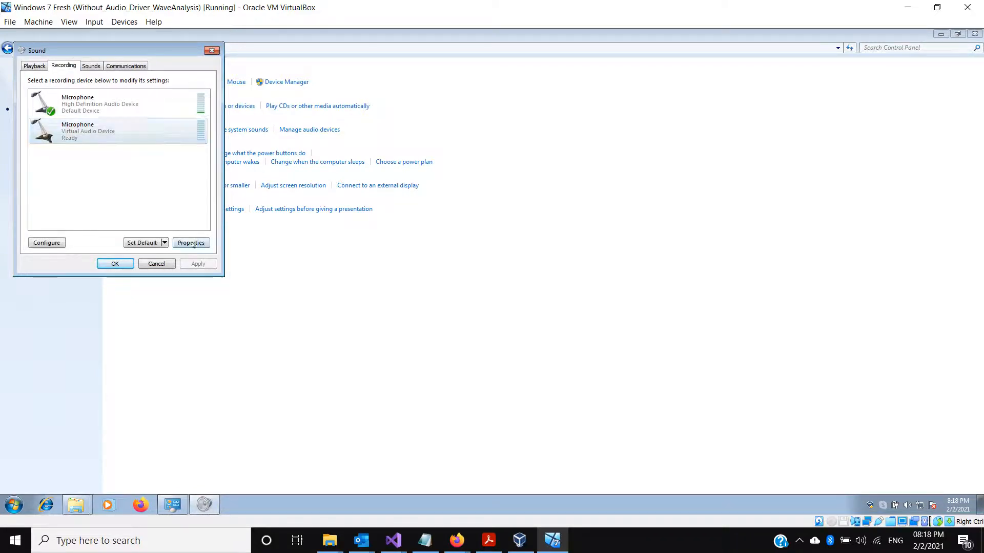
click(190, 243)
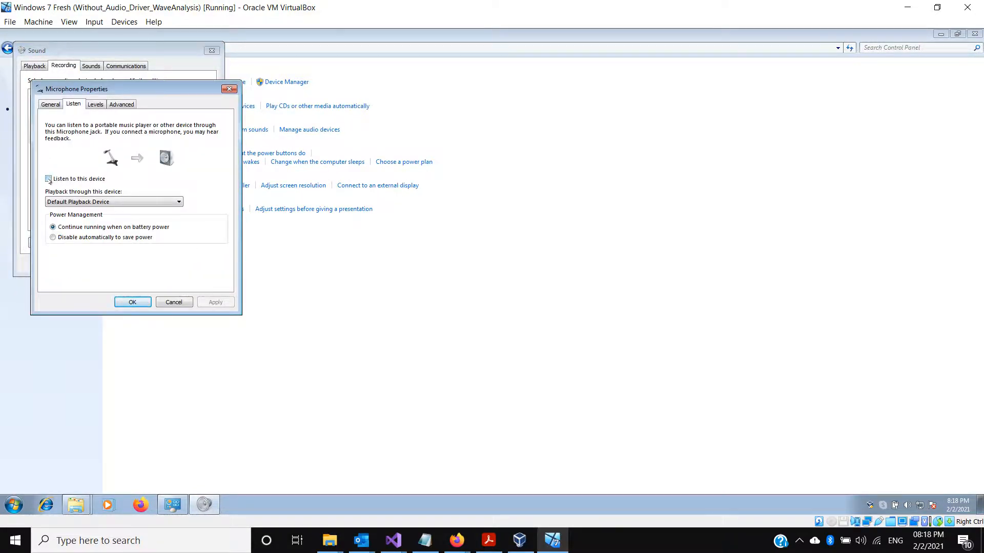
click(48, 178)
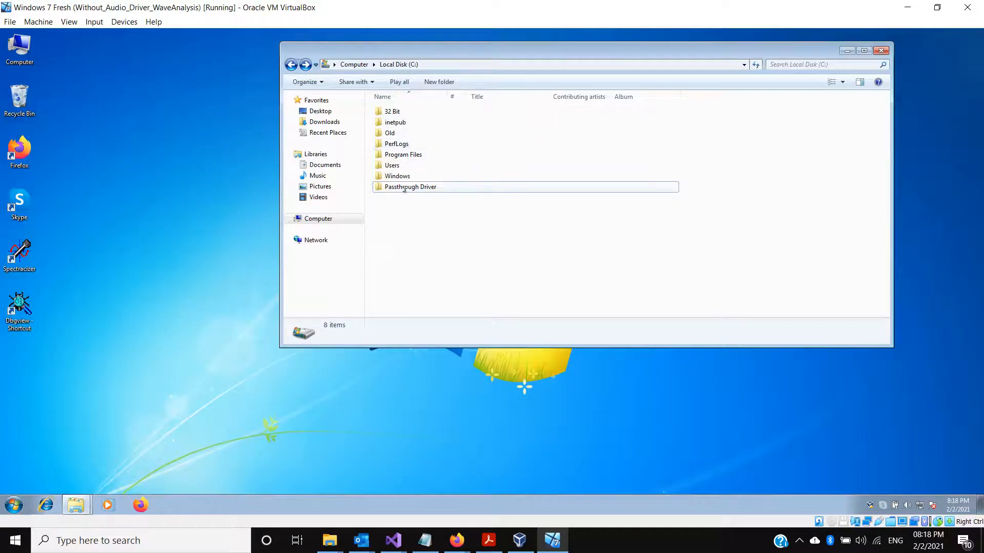
Launch VadTestAppCPP from Passthrough Driver and start generating audio From Microphone.
double_click(410, 187)
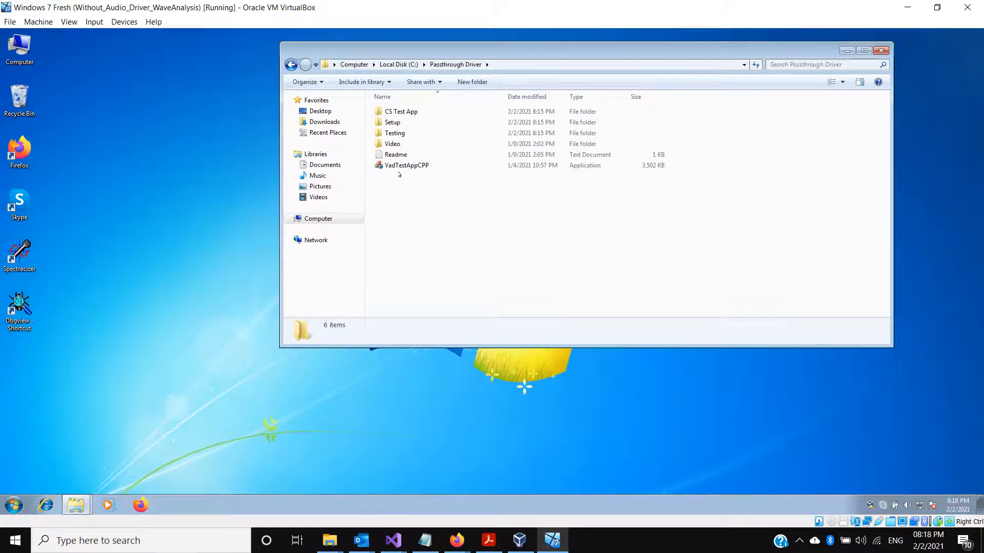
double_click(405, 165)
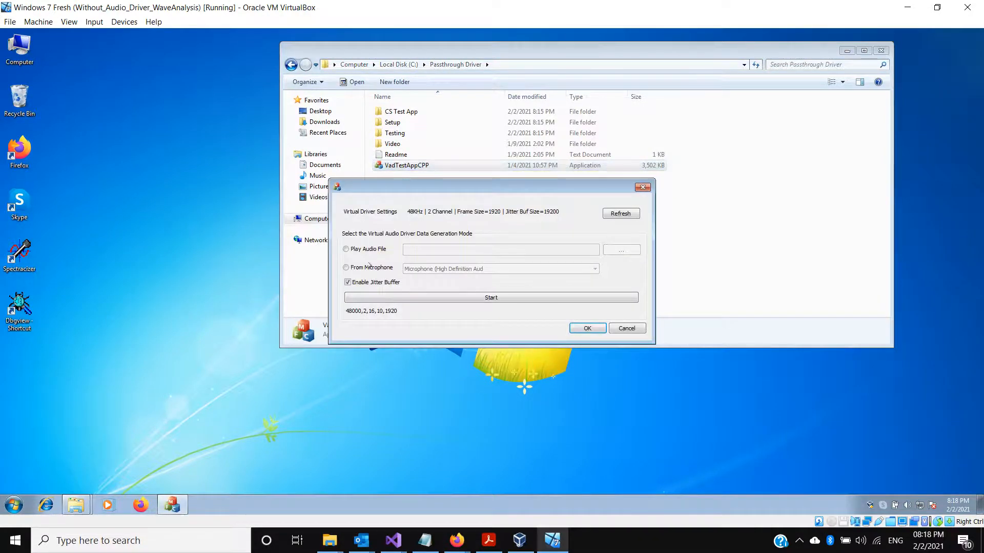
click(592, 268)
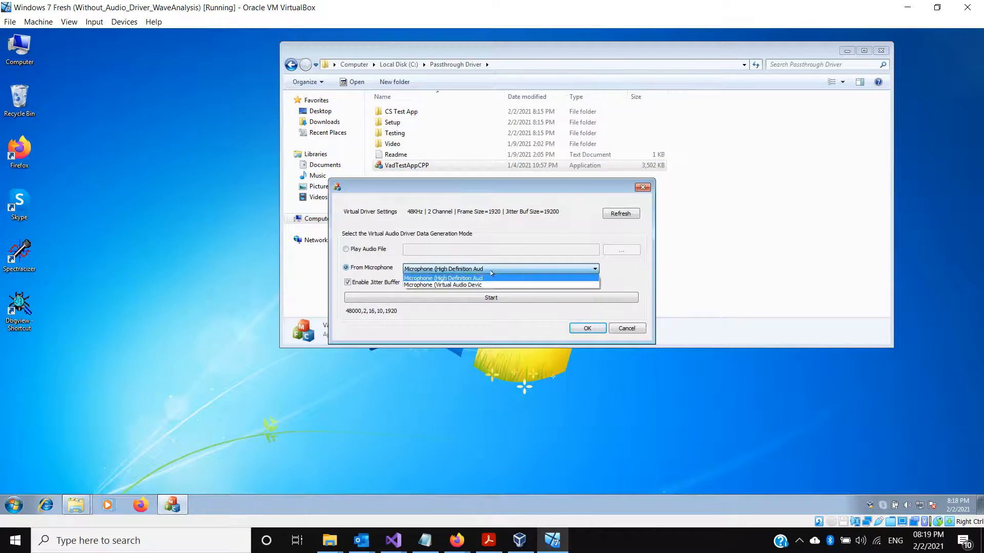
click(443, 278)
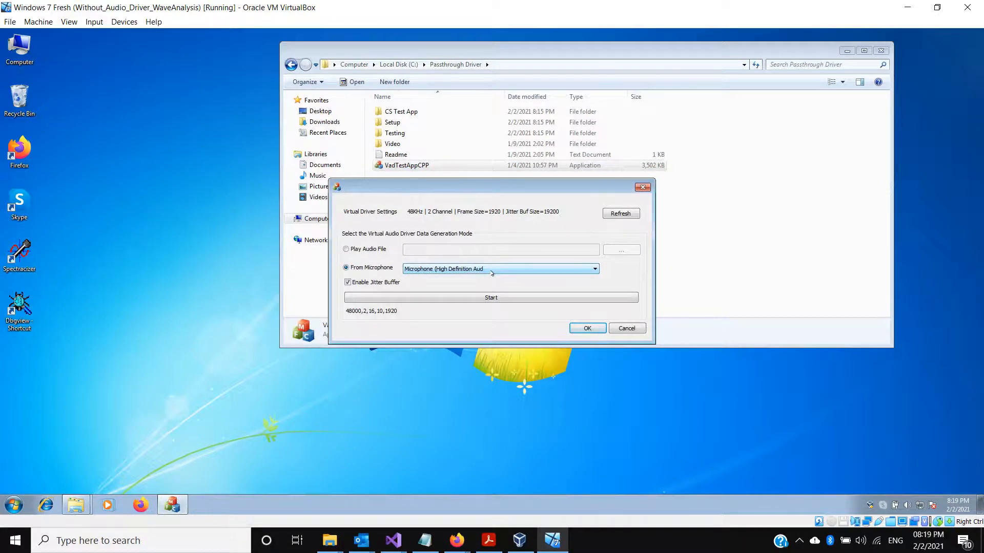
click(491, 297)
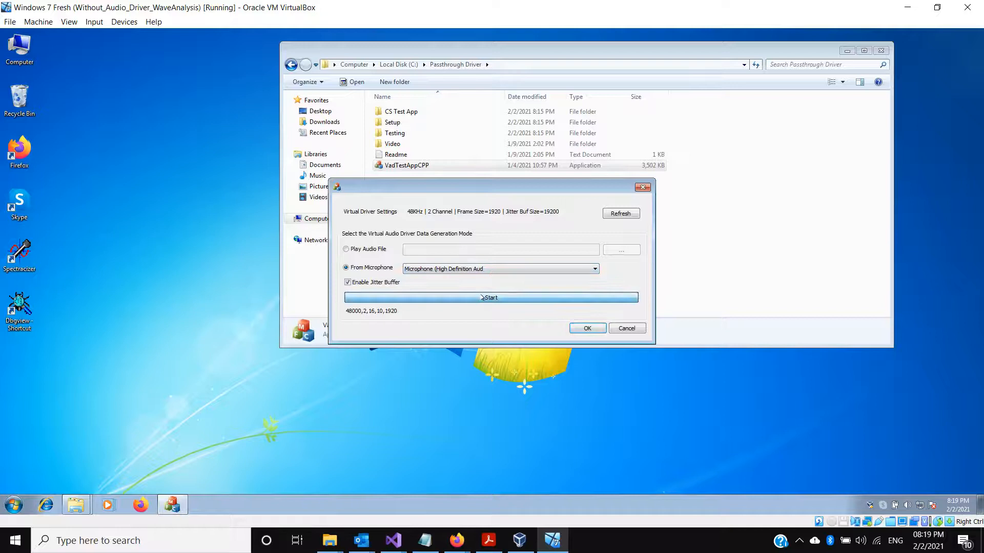
click(491, 297)
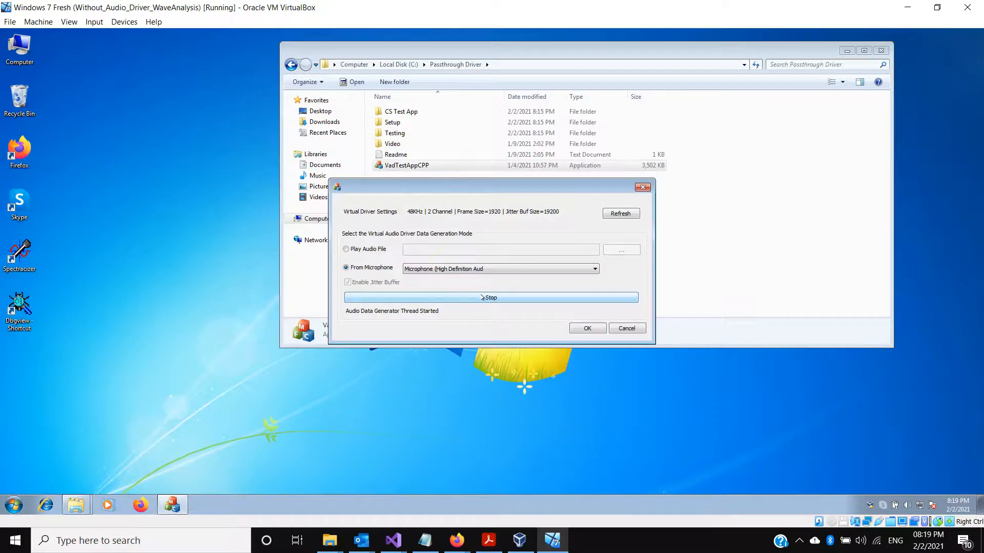
Stop the microphone audio generation and close VadTestAppCPP.
click(491, 297)
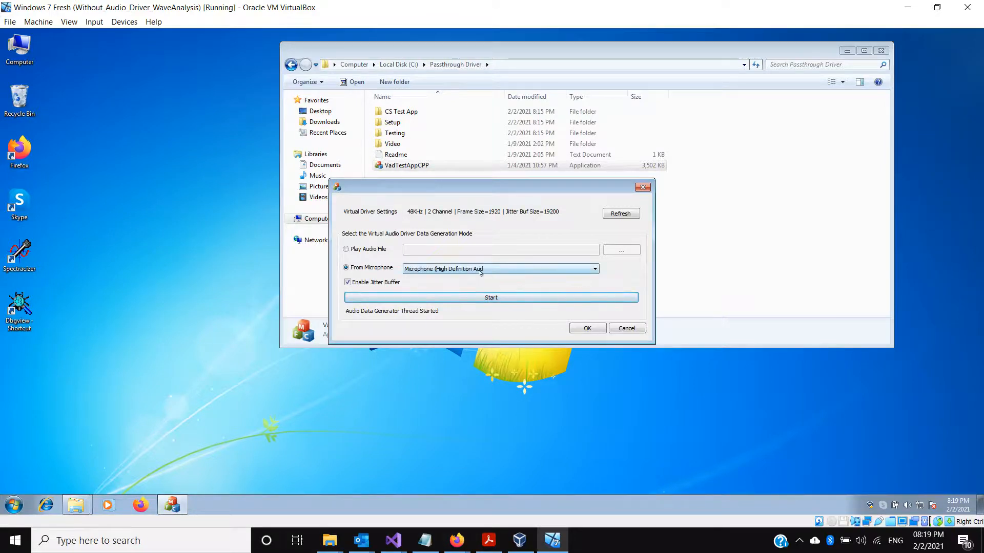
click(593, 269)
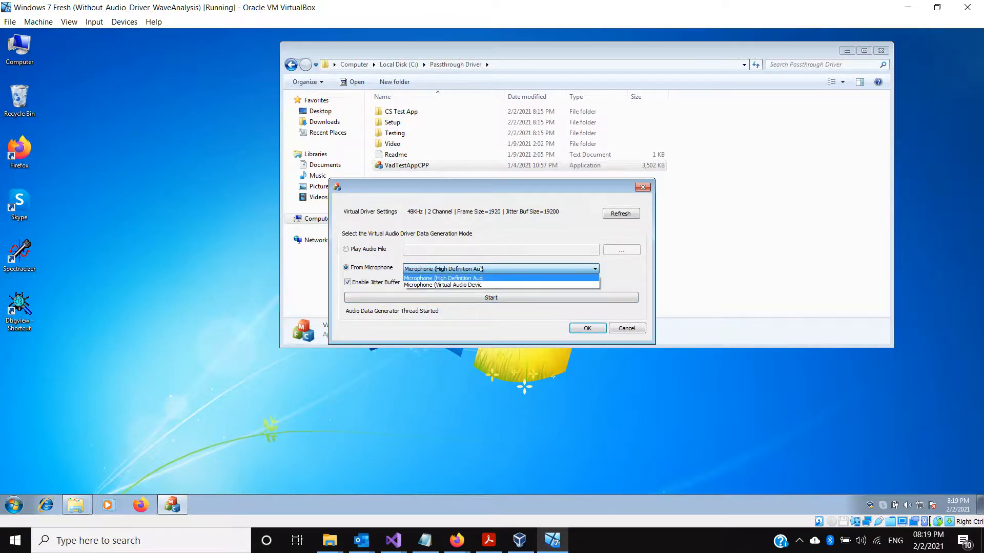
click(442, 278)
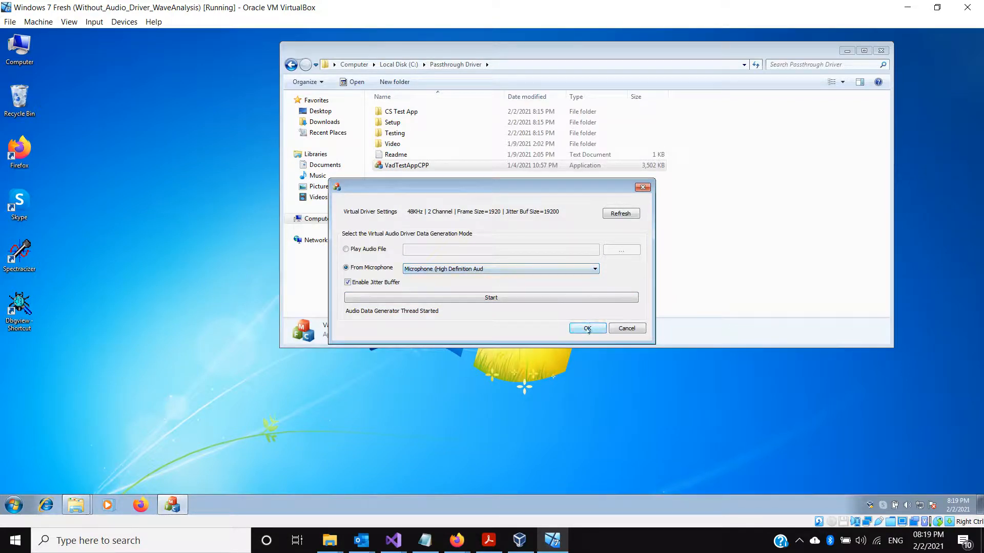
click(586, 328)
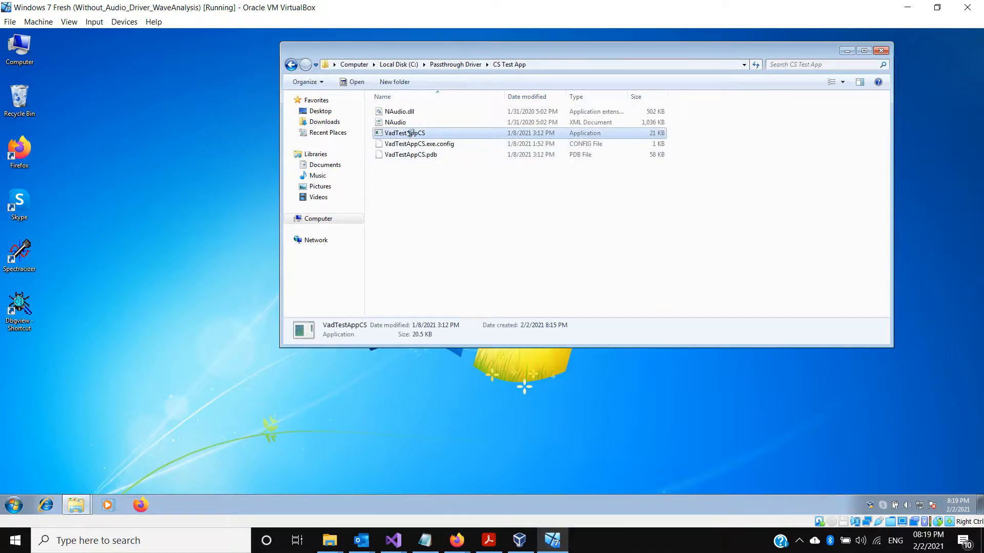
Launch VadTestAppCS and select From Microphone as the audio source.
double_click(404, 134)
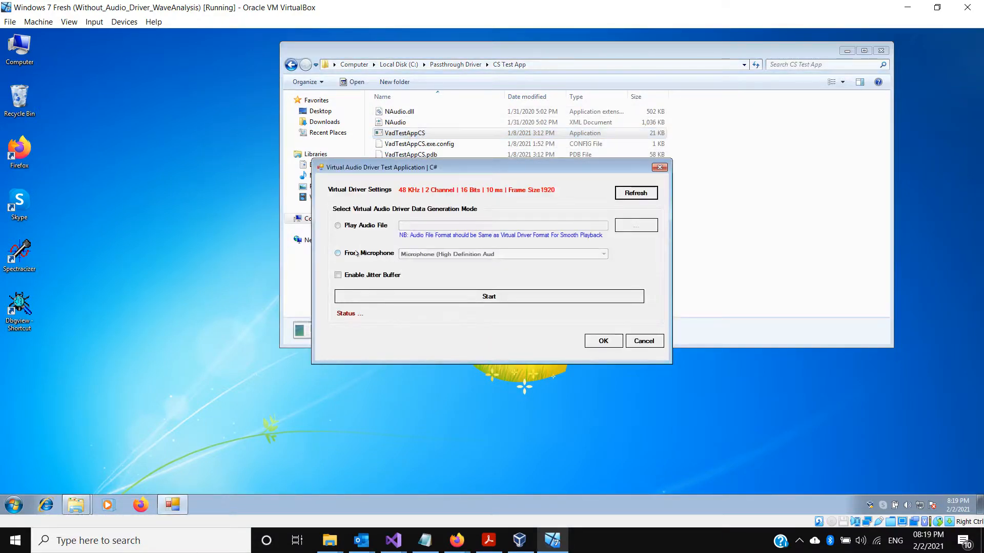
click(338, 253)
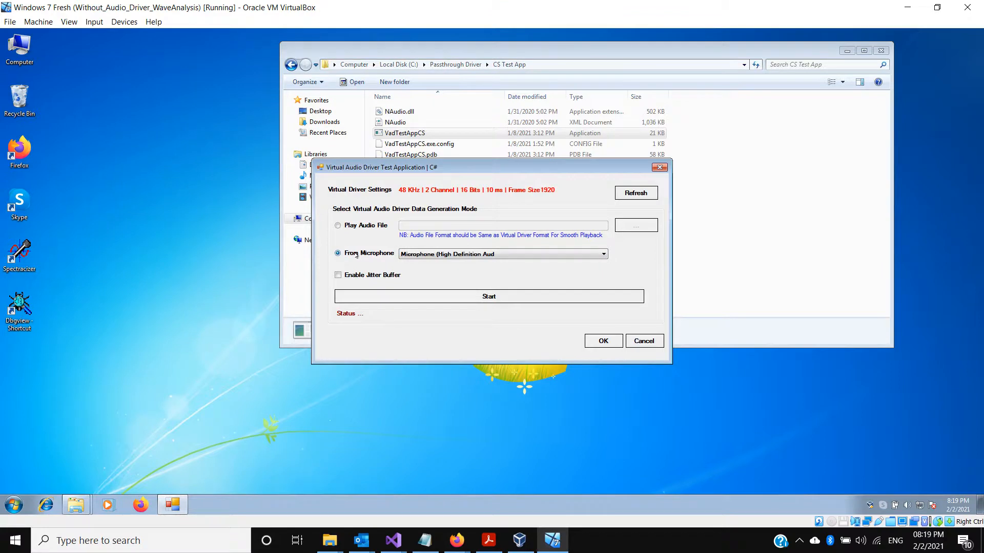